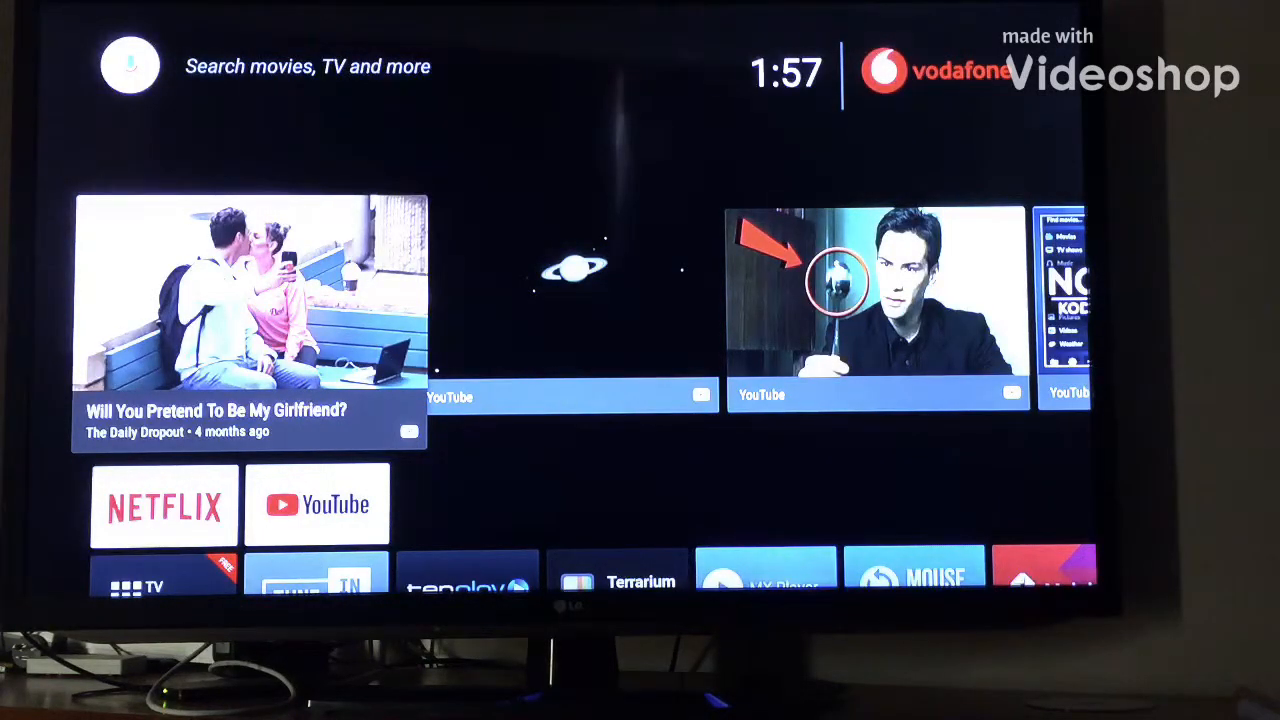
- Scroll down through the Google search results for 'aptoide tv' in Puffin TV
{"action": "scroll", "scroll_direction": "down", "scroll_amount": 3}
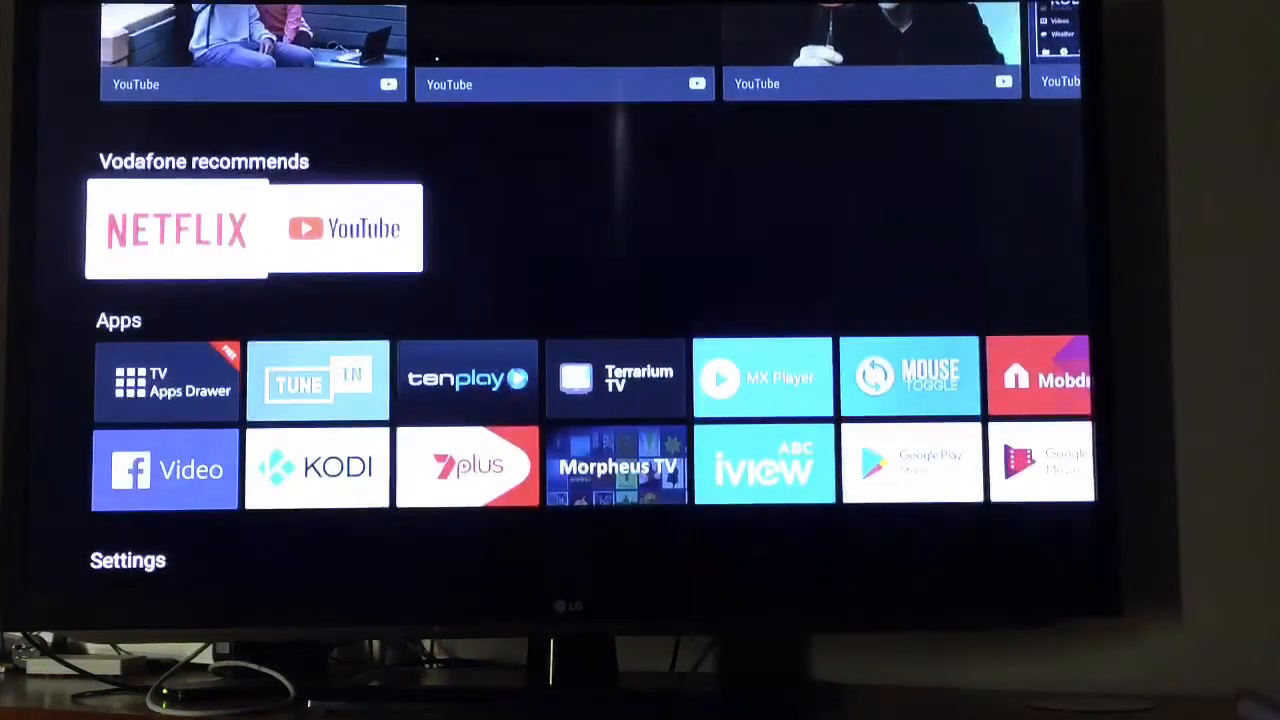
{"action": "scroll", "scroll_direction": "down", "scroll_amount": 3}
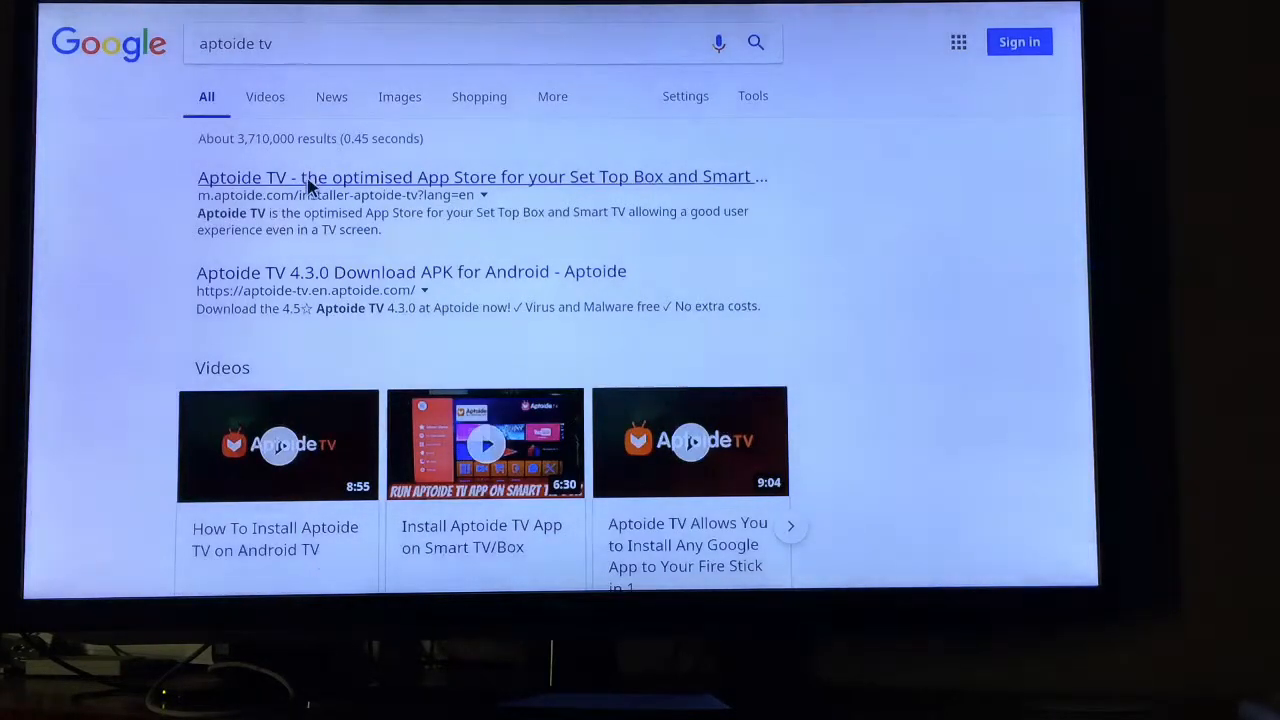
- Open the m.aptoide.com Aptoide TV result to get the APK download
{"action": "left_click", "coordinate": [481, 176]}
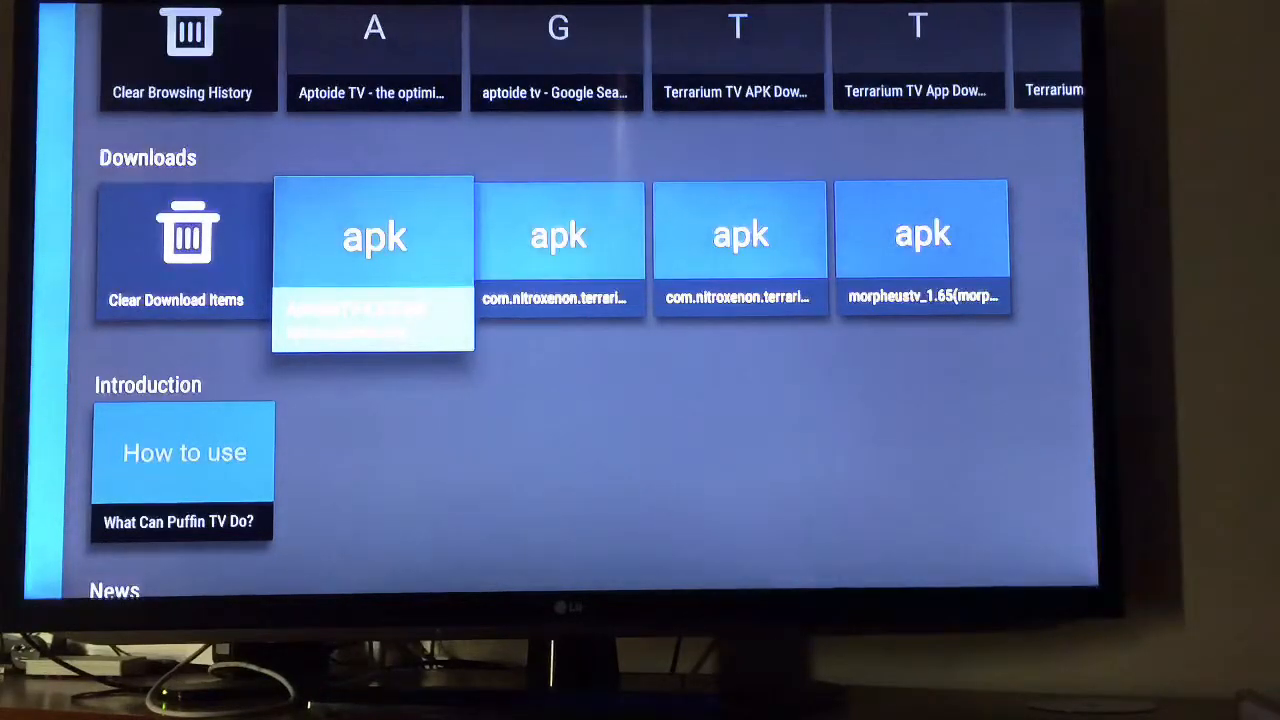
- Run the downloaded Aptoide TV APK and confirm INSTALL in the package installer
{"action": "left_click", "coordinate": [373, 235]}
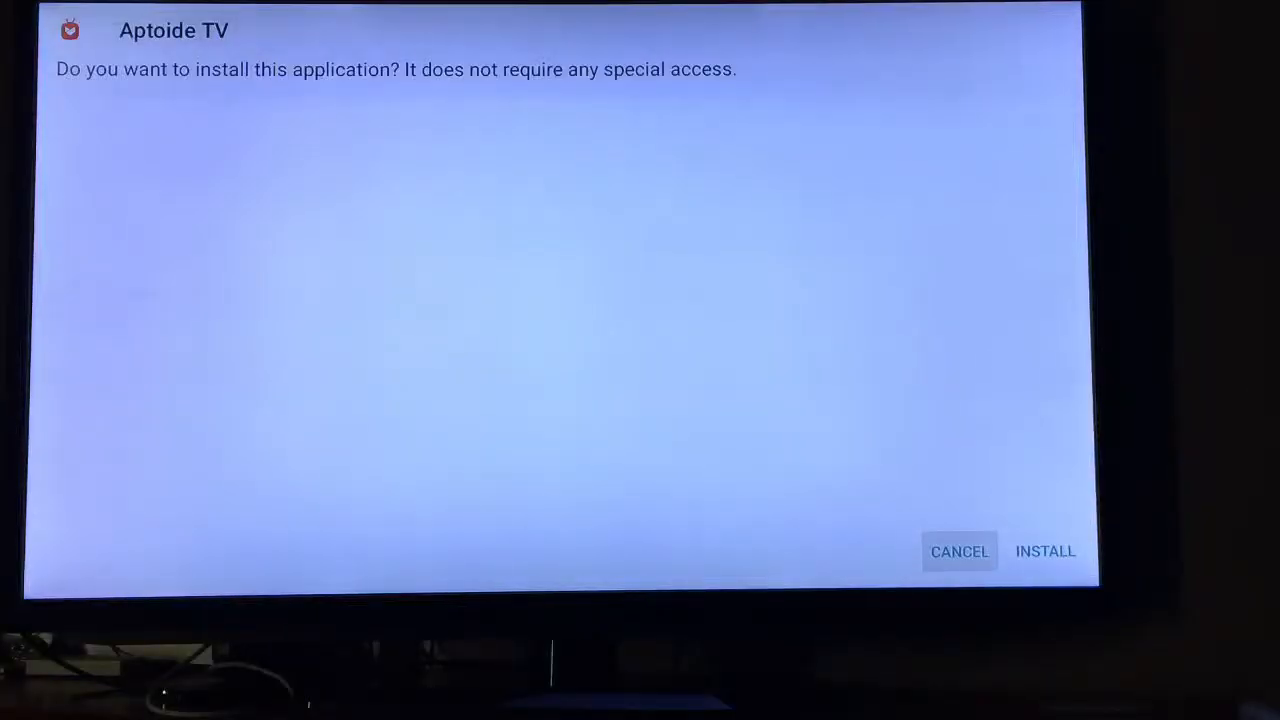
{"action": "left_click", "coordinate": [1045, 551]}
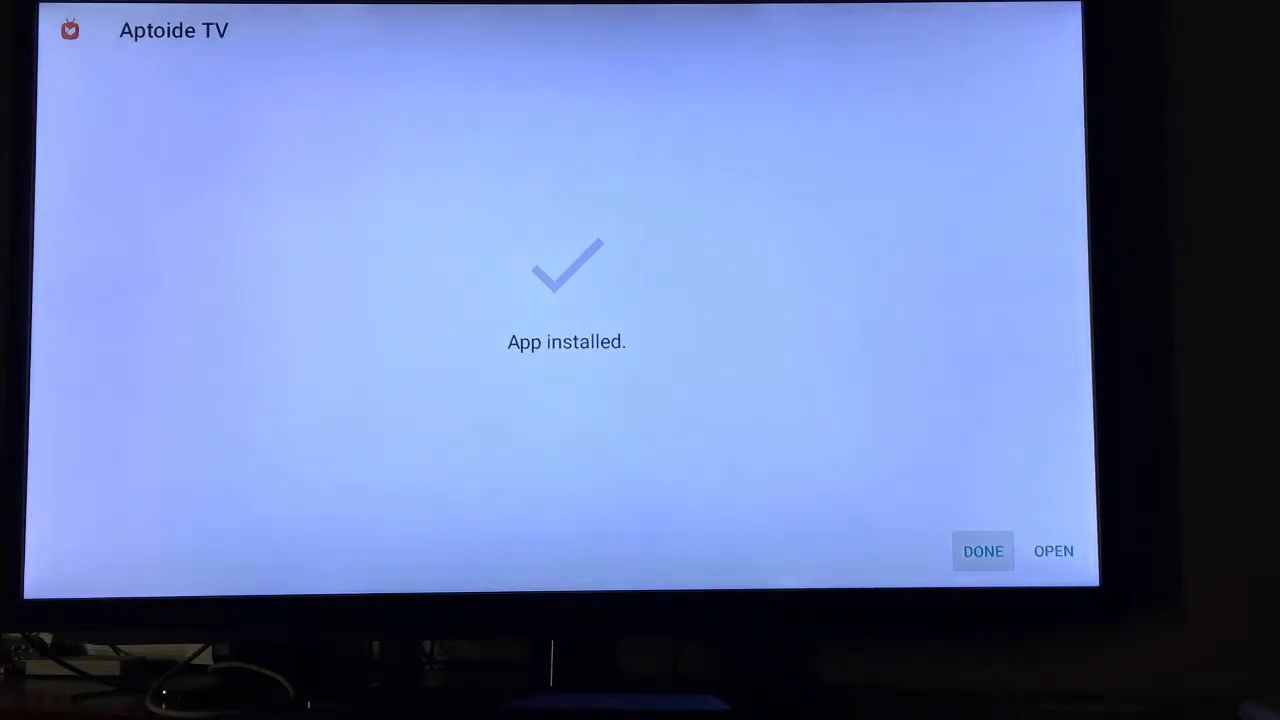
{"action": "mouse_move", "coordinate": [1053, 551]}
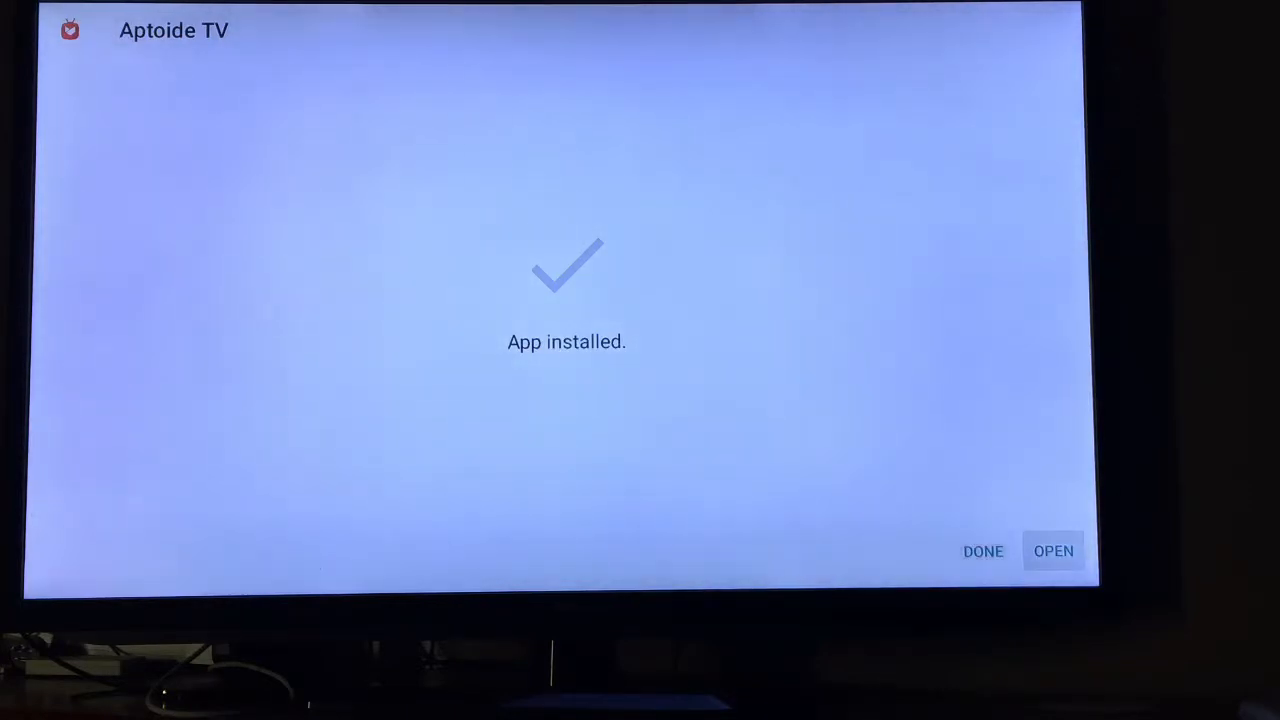
- Close the installer and launch the Aptoide TV tile from the home screen's Apps row
{"action": "left_click", "coordinate": [982, 551]}
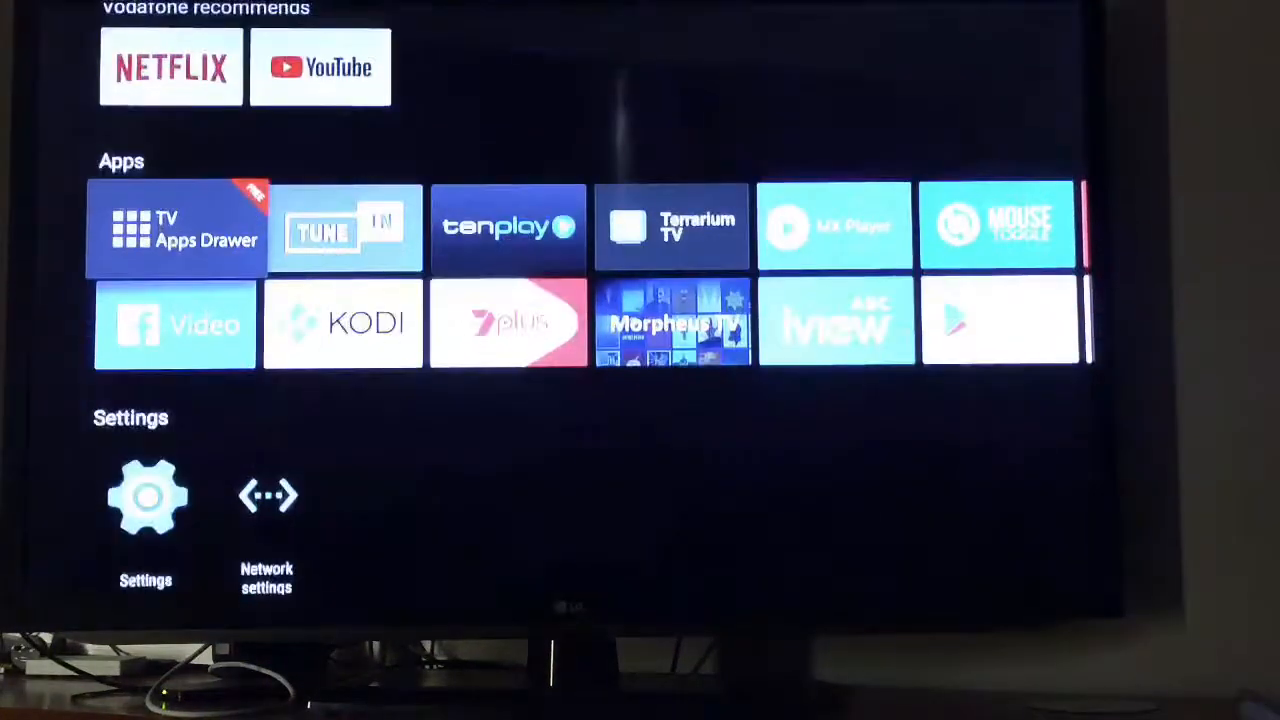
{"action": "scroll", "scroll_direction": "right", "scroll_amount": 3}
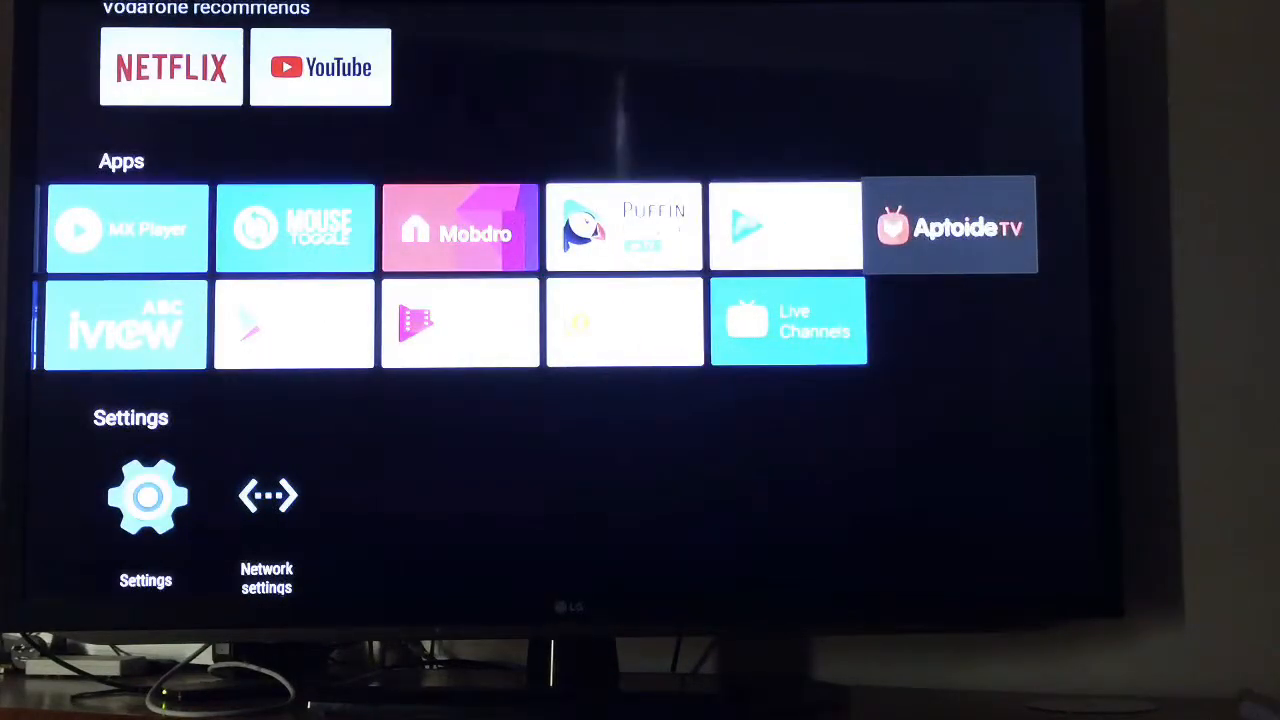
{"action": "left_click", "coordinate": [948, 225]}
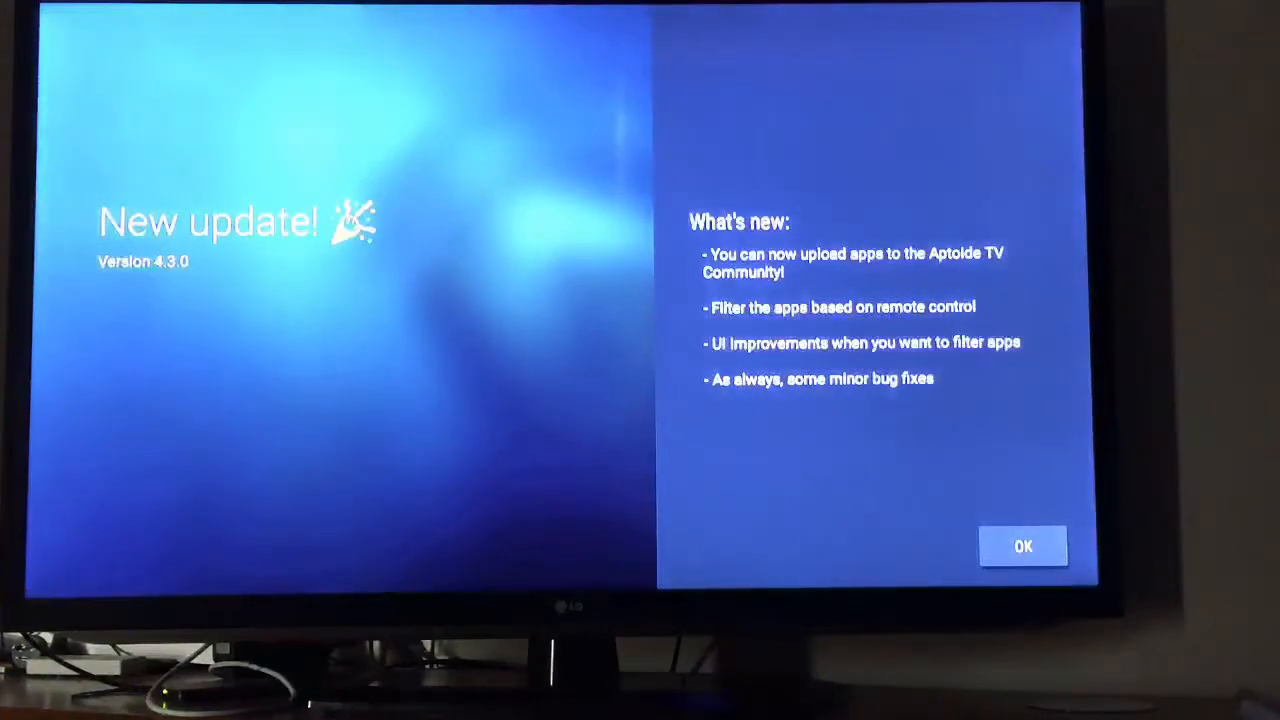
- Dismiss the version 4.3.0 update notes and allow Aptoide TV access to photos, media and files
{"action": "left_click", "coordinate": [1022, 546]}
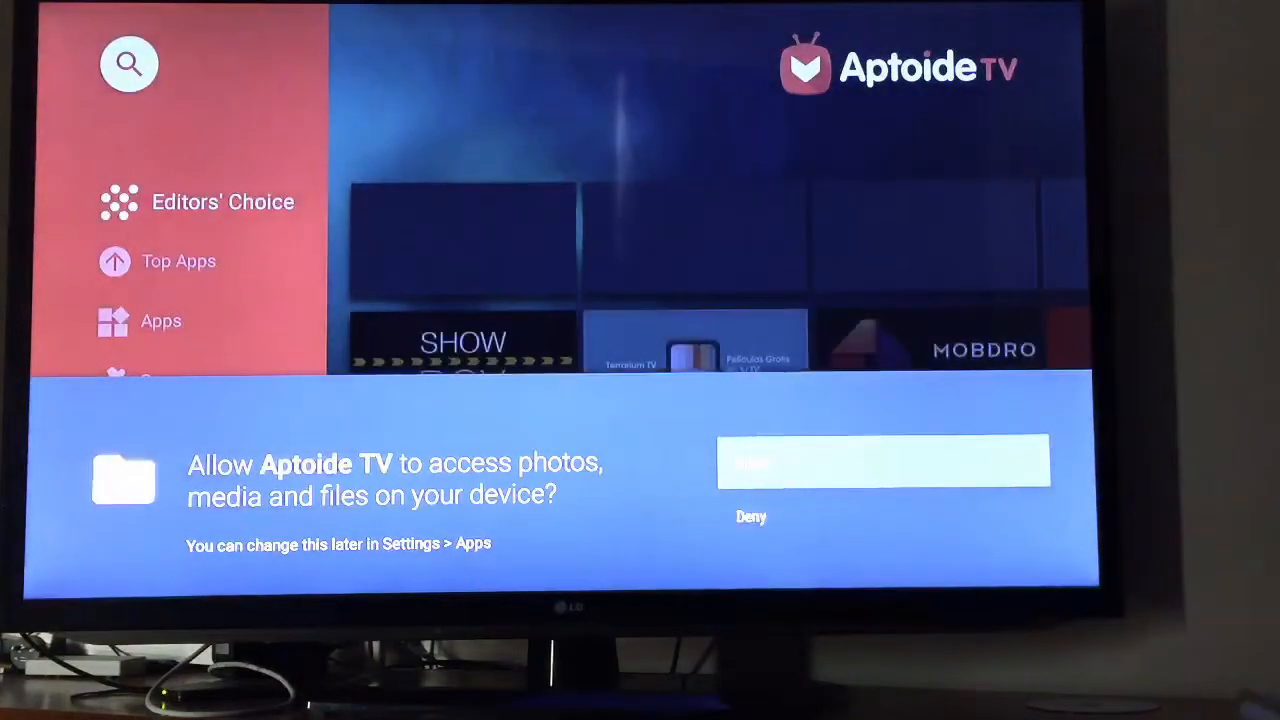
{"action": "left_click", "coordinate": [883, 461]}
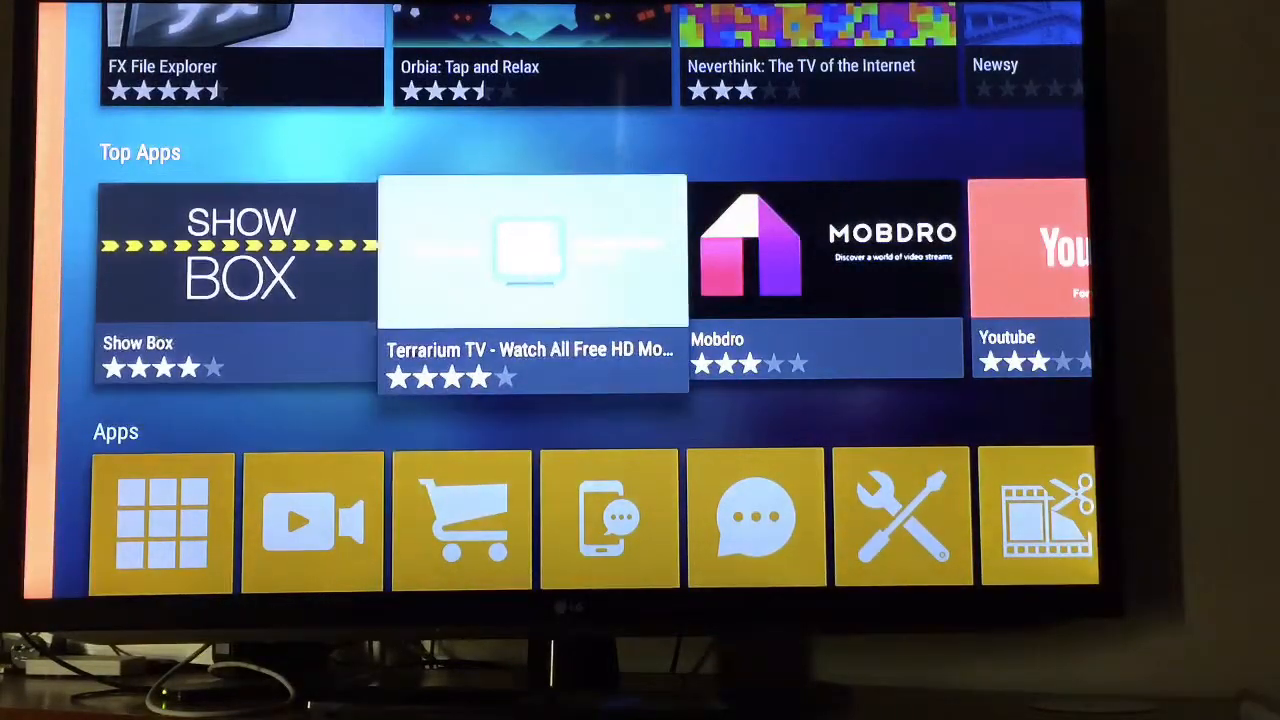
{"action": "scroll", "scroll_direction": "right", "scroll_amount": 3}
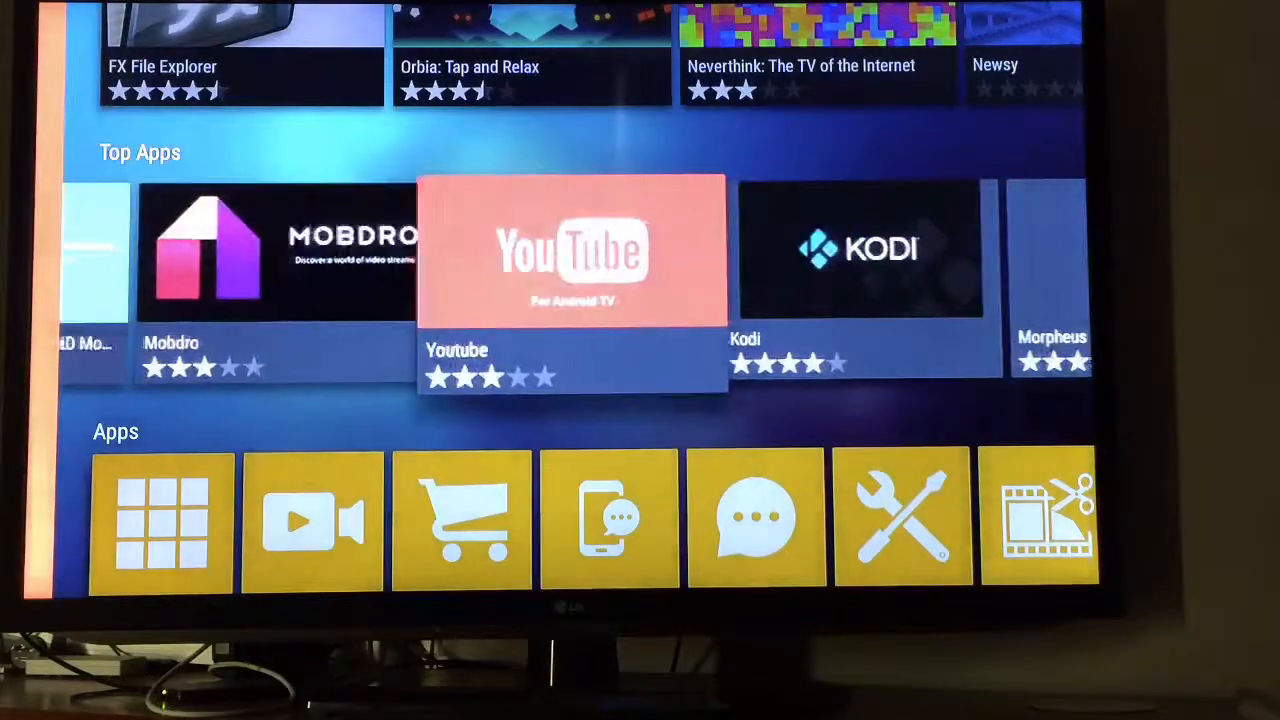
{"action": "scroll", "scroll_direction": "right", "scroll_amount": 3}
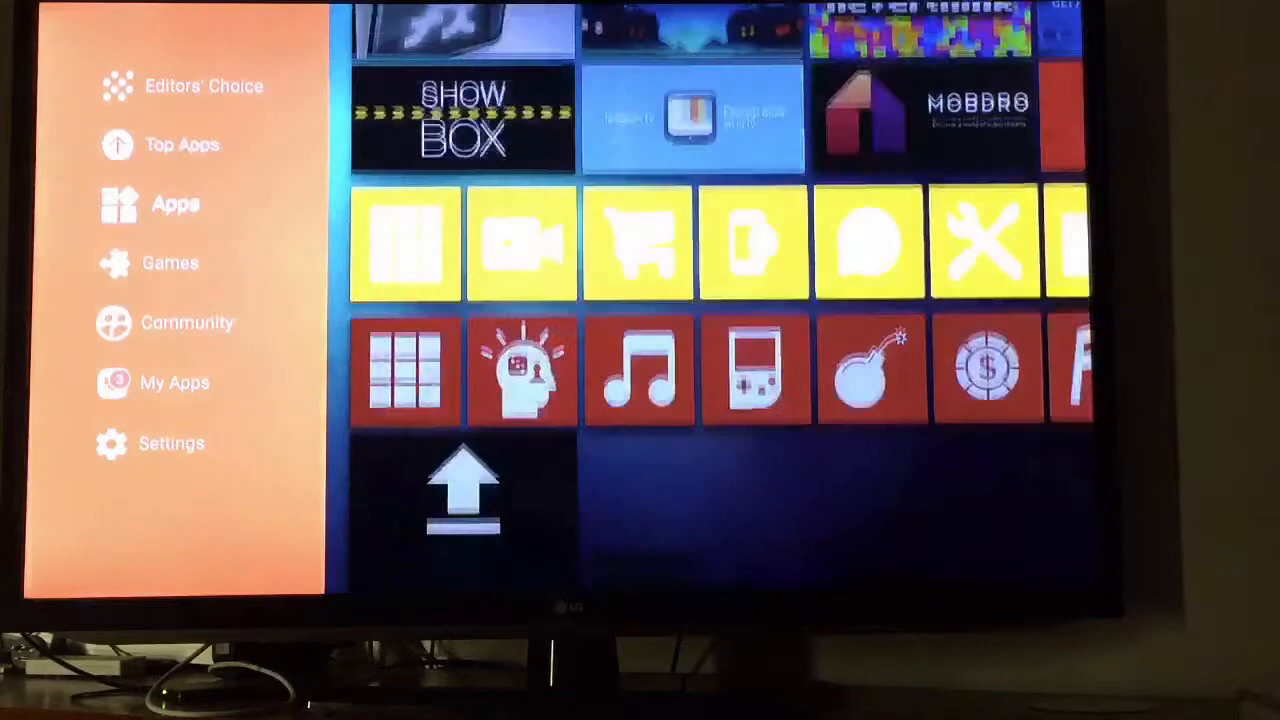
{"action": "scroll", "scroll_direction": "down", "scroll_amount": 3}
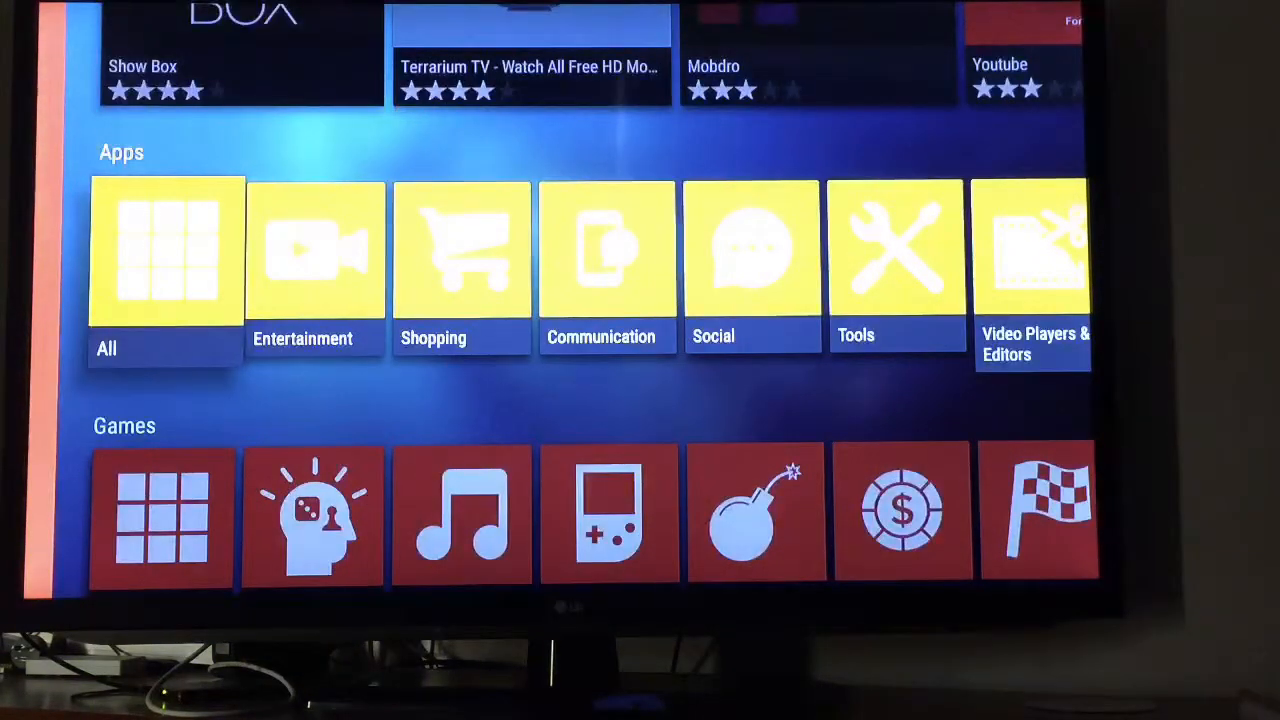
{"action": "scroll", "scroll_direction": "down", "scroll_amount": 3}
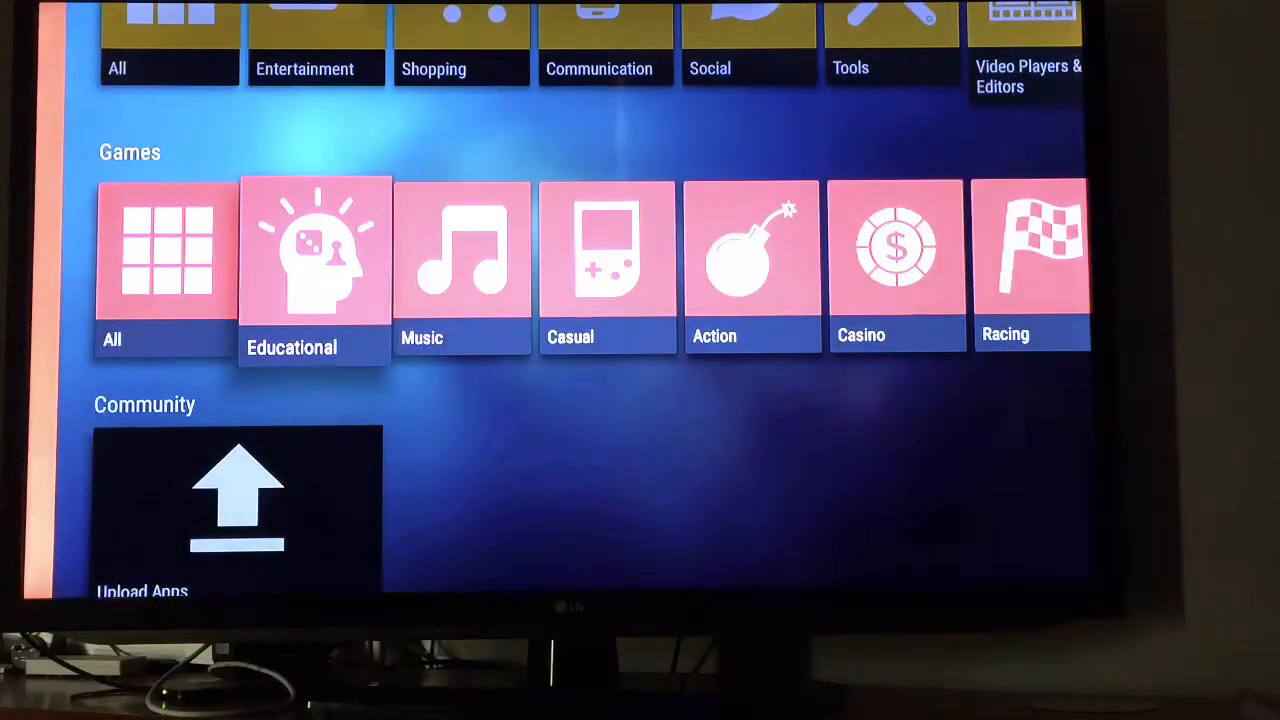
{"action": "scroll", "scroll_direction": "up", "scroll_amount": 3}
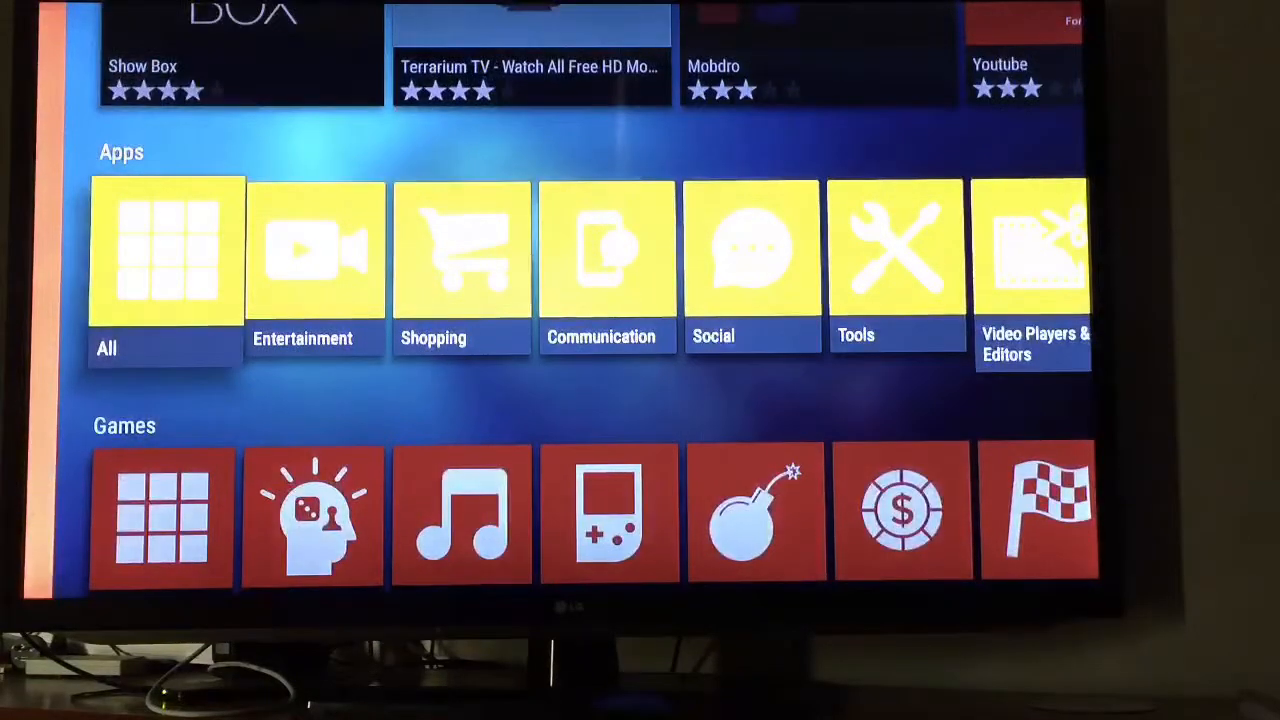